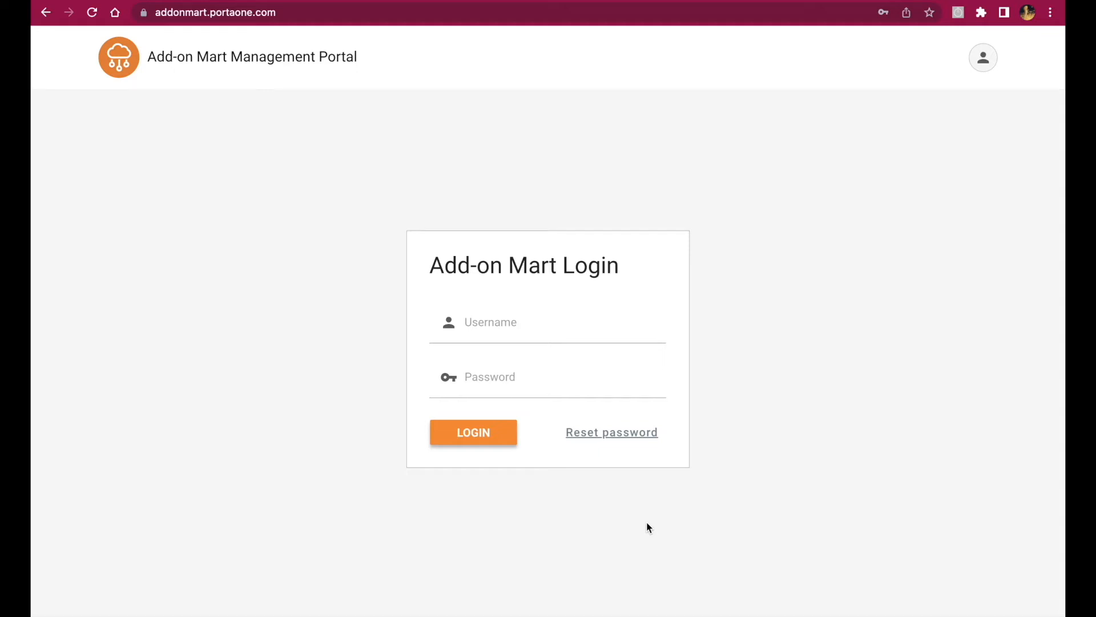
Sign in with the account username and password to reach the module catalogue home page
{"action": "left_click", "coordinate": [547, 322]}
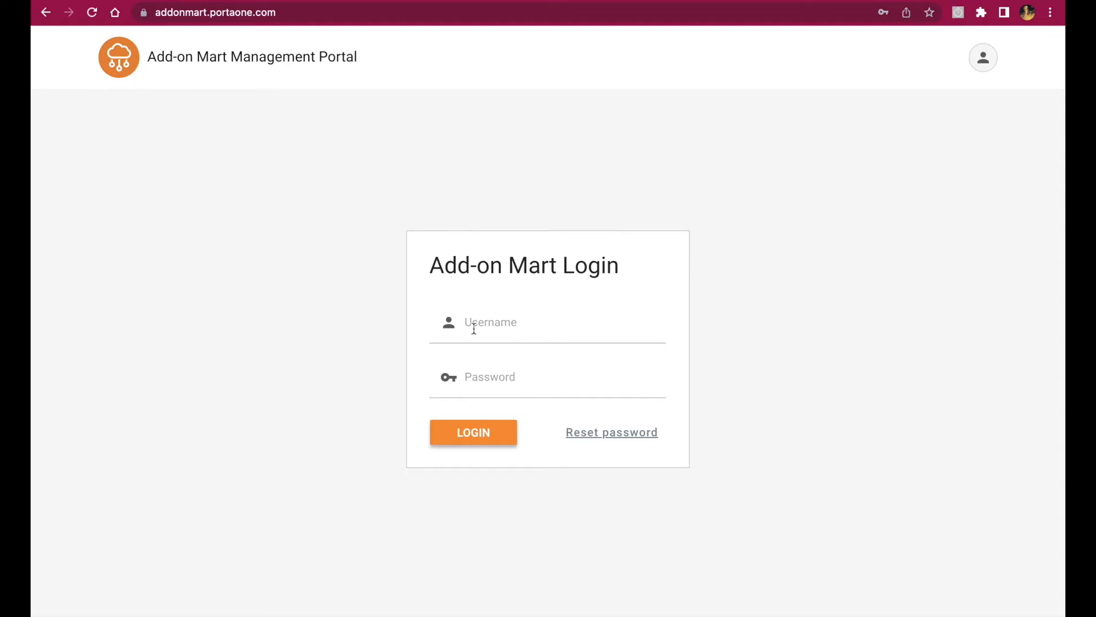
{"action": "mouse_move", "coordinate": [324, 157]}
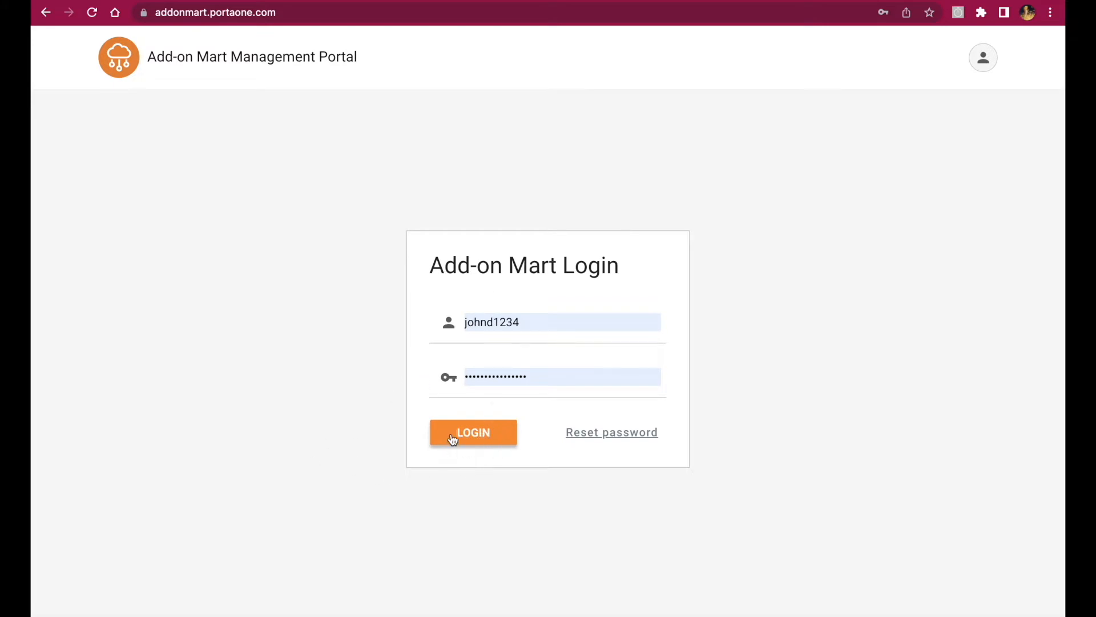
{"action": "left_click", "coordinate": [472, 432]}
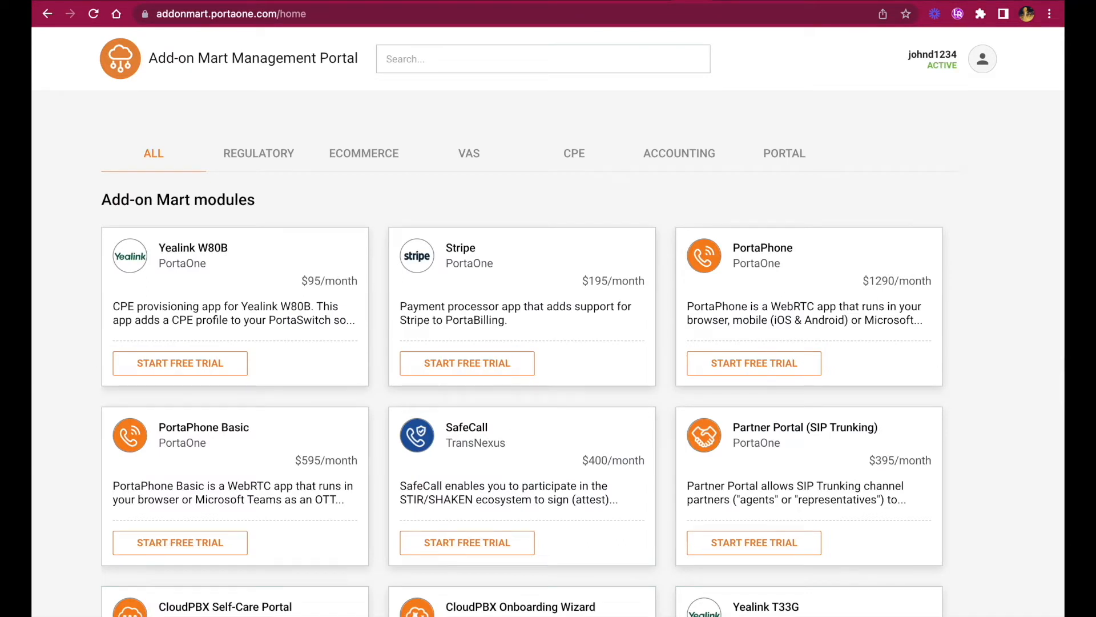
{"action": "mouse_move", "coordinate": [1017, 356]}
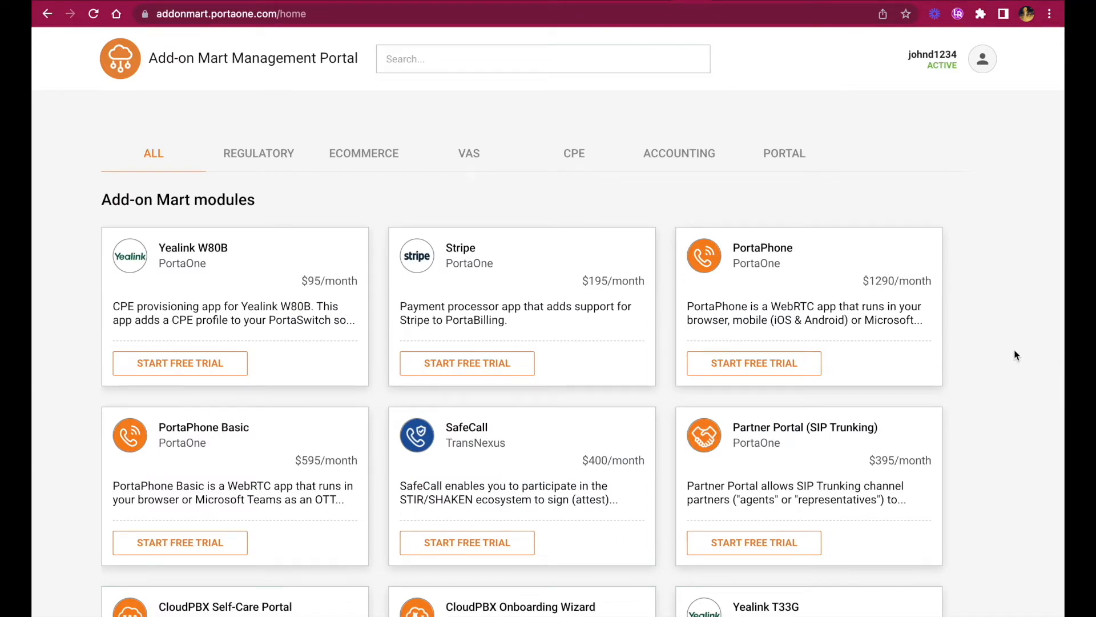
{"action": "scroll", "scroll_direction": "down", "scroll_amount": 3}
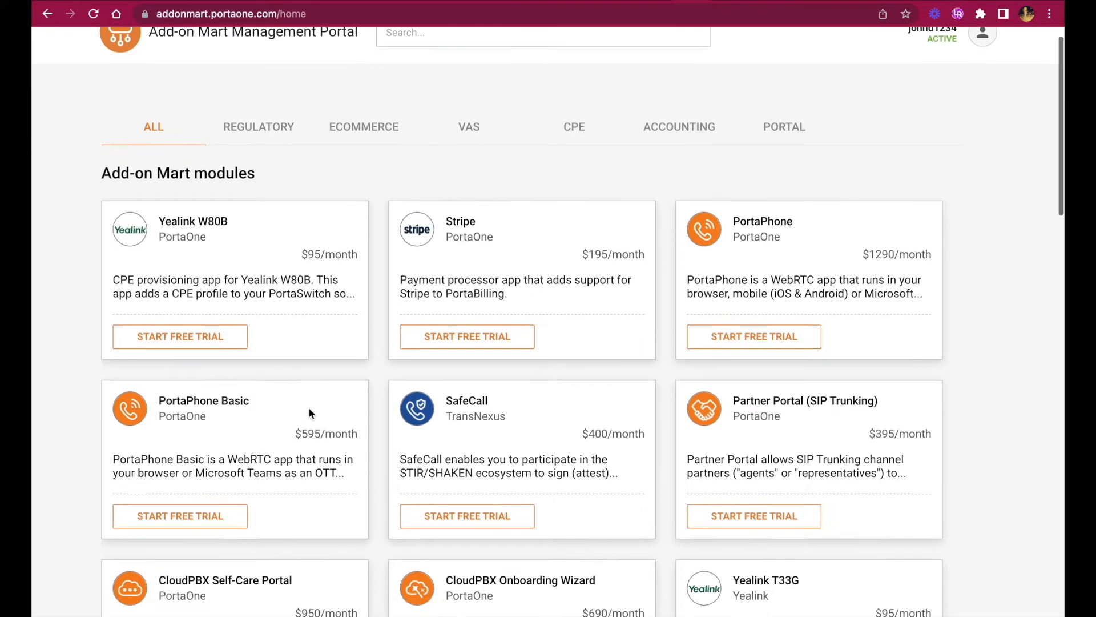
{"action": "scroll", "scroll_direction": "up", "scroll_amount": 3}
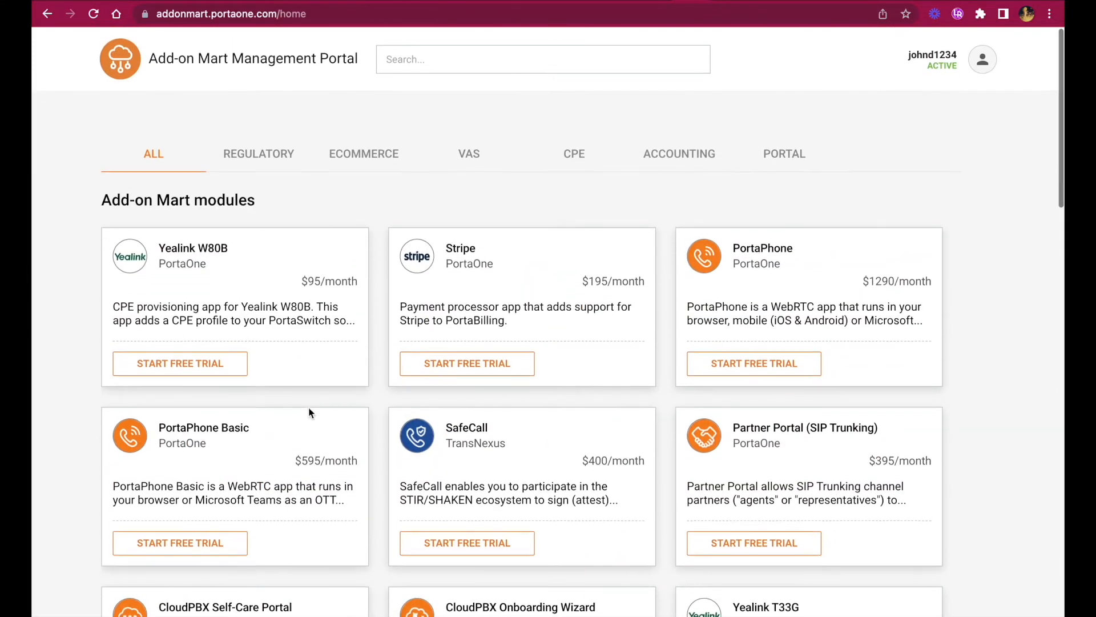
{"action": "mouse_move", "coordinate": [259, 153]}
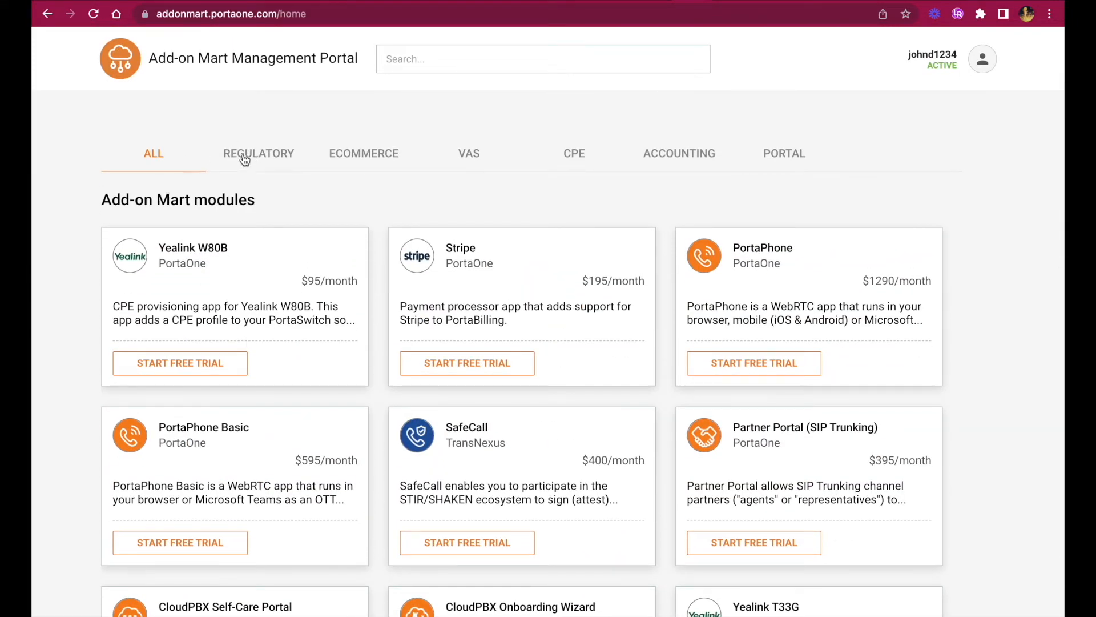
{"action": "left_click", "coordinate": [363, 153]}
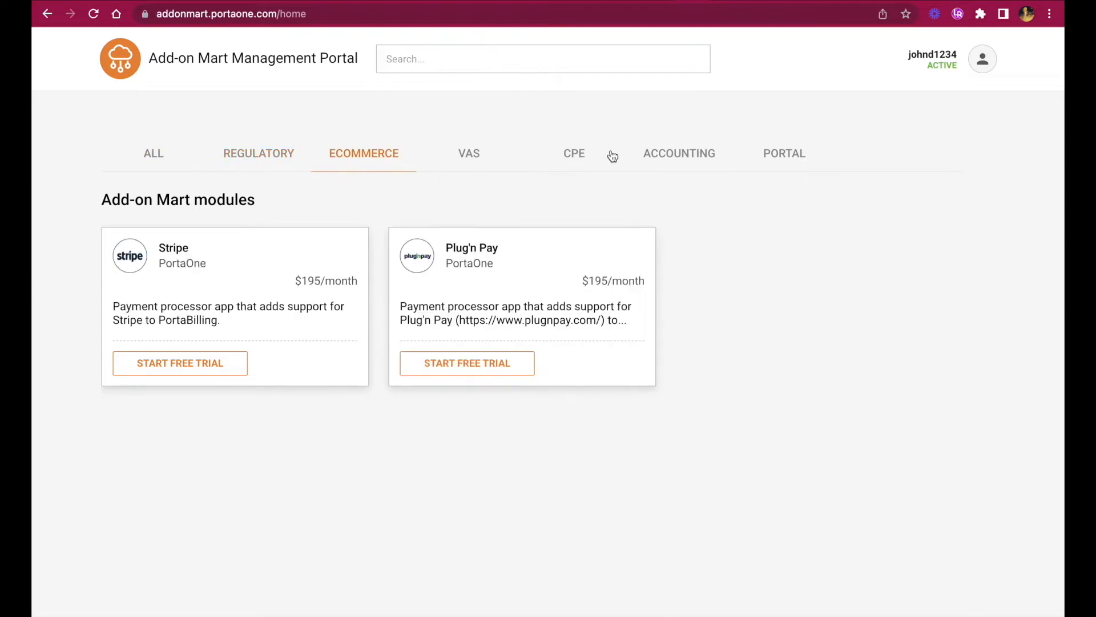
{"action": "left_click", "coordinate": [575, 153]}
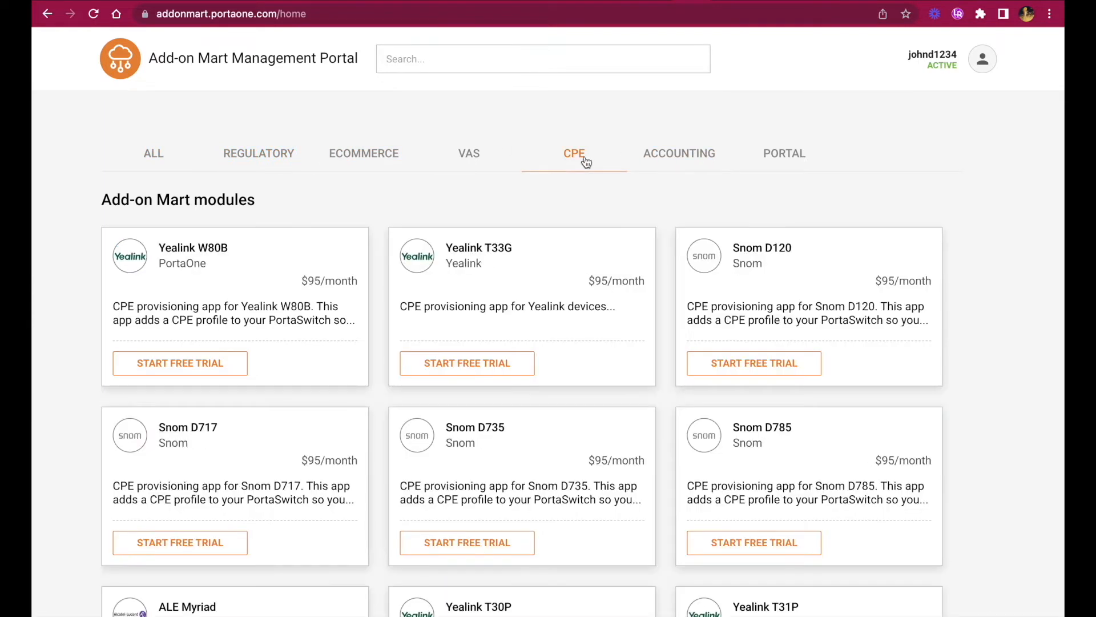
{"action": "left_click", "coordinate": [783, 153]}
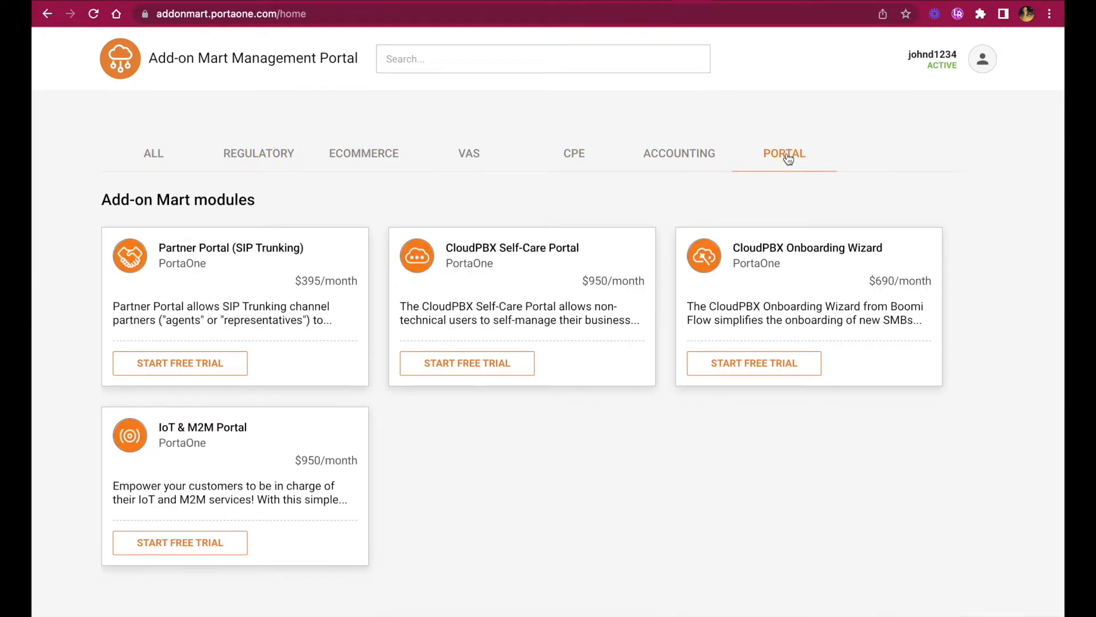
{"action": "mouse_move", "coordinate": [153, 153]}
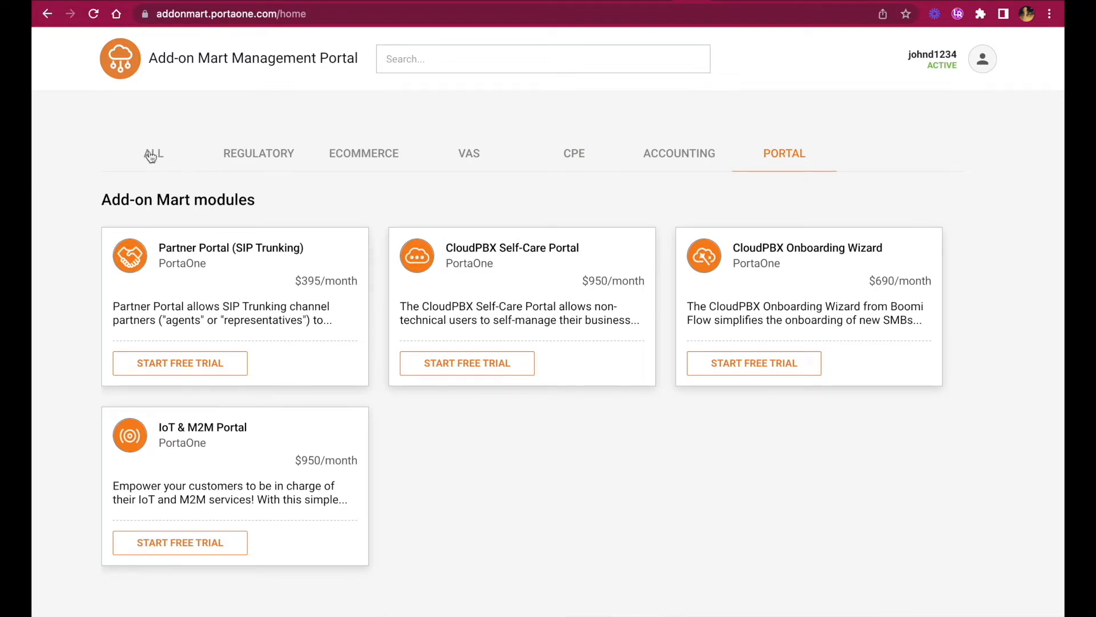
{"action": "mouse_move", "coordinate": [153, 153]}
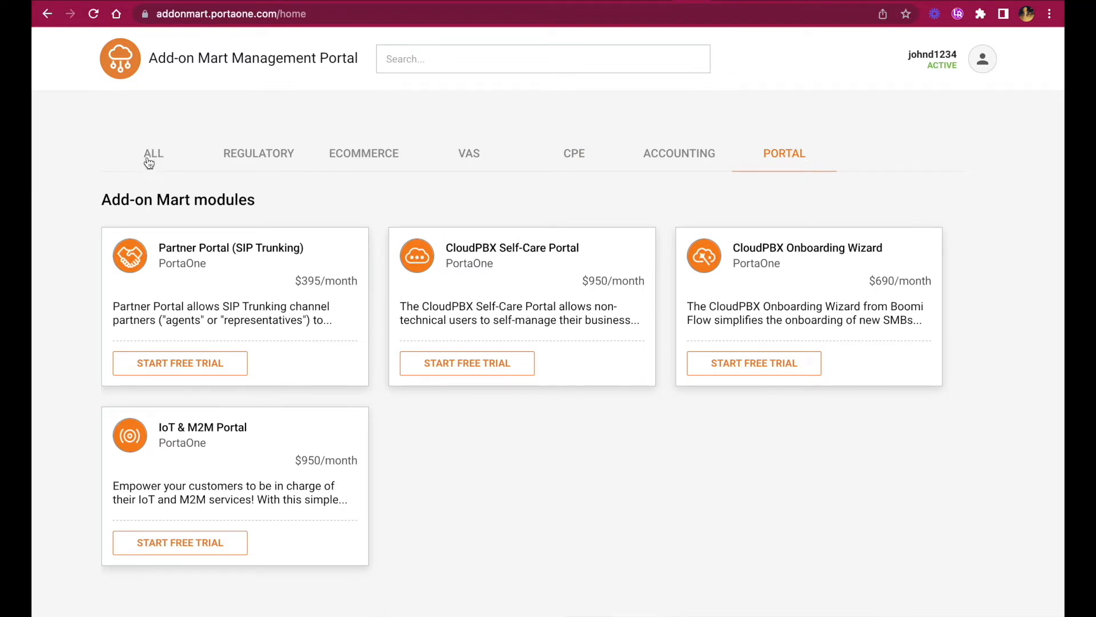
{"action": "left_click", "coordinate": [153, 153]}
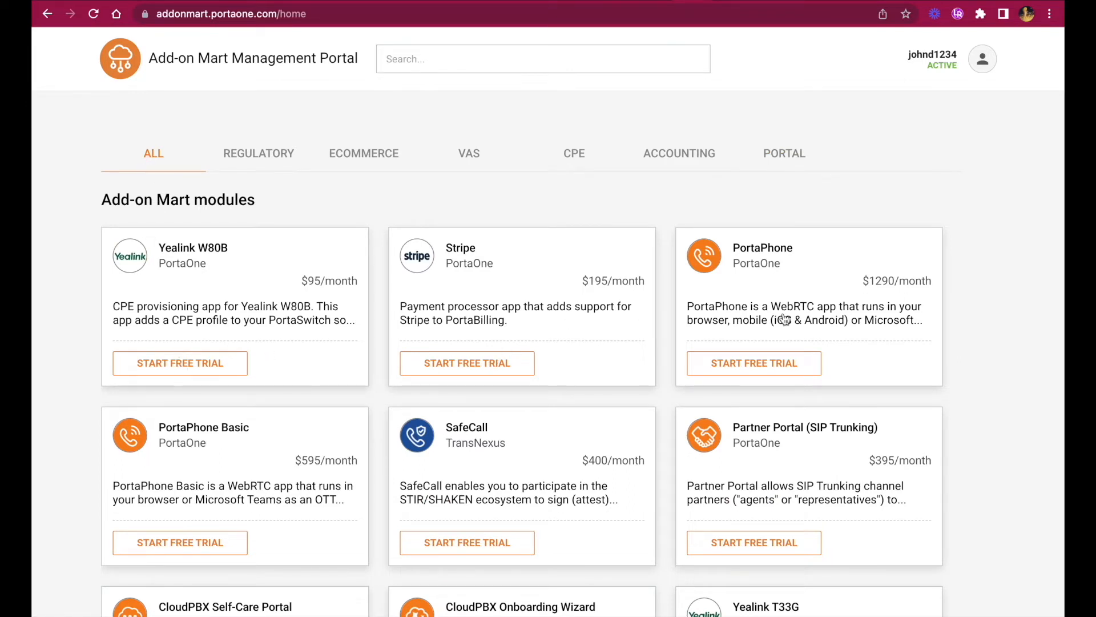
{"action": "mouse_move", "coordinate": [874, 342]}
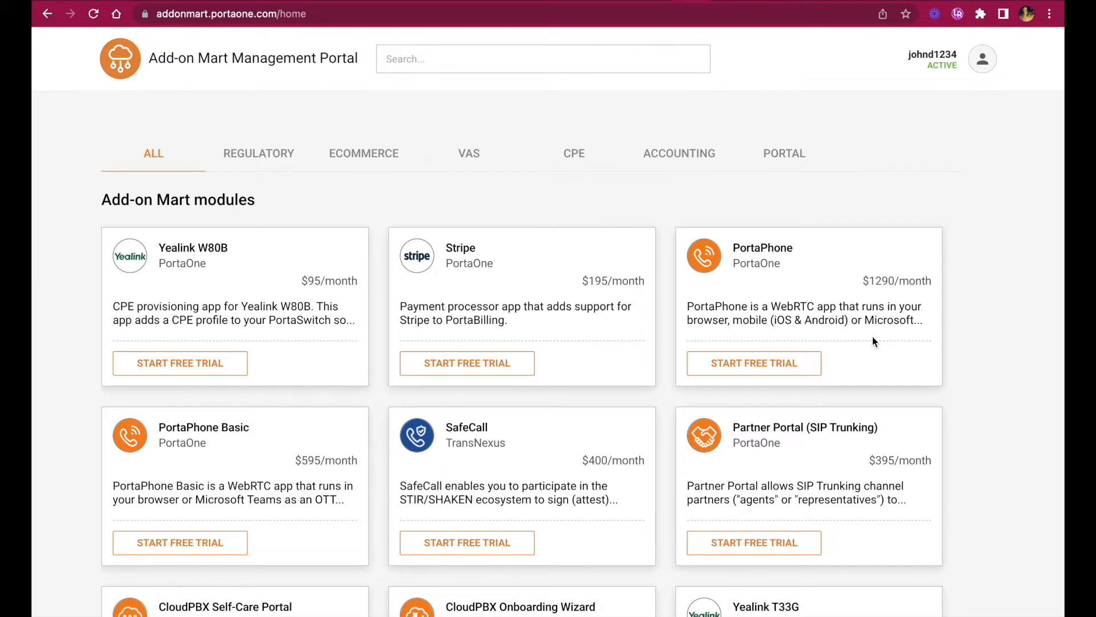
{"action": "mouse_move", "coordinate": [689, 313]}
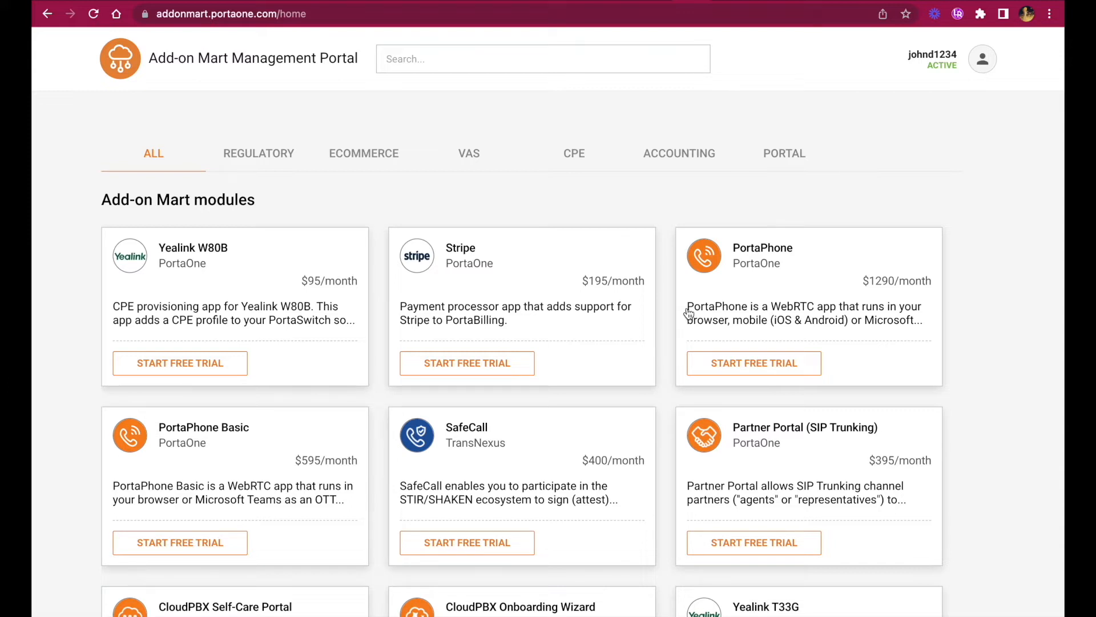
{"action": "mouse_move", "coordinate": [199, 322]}
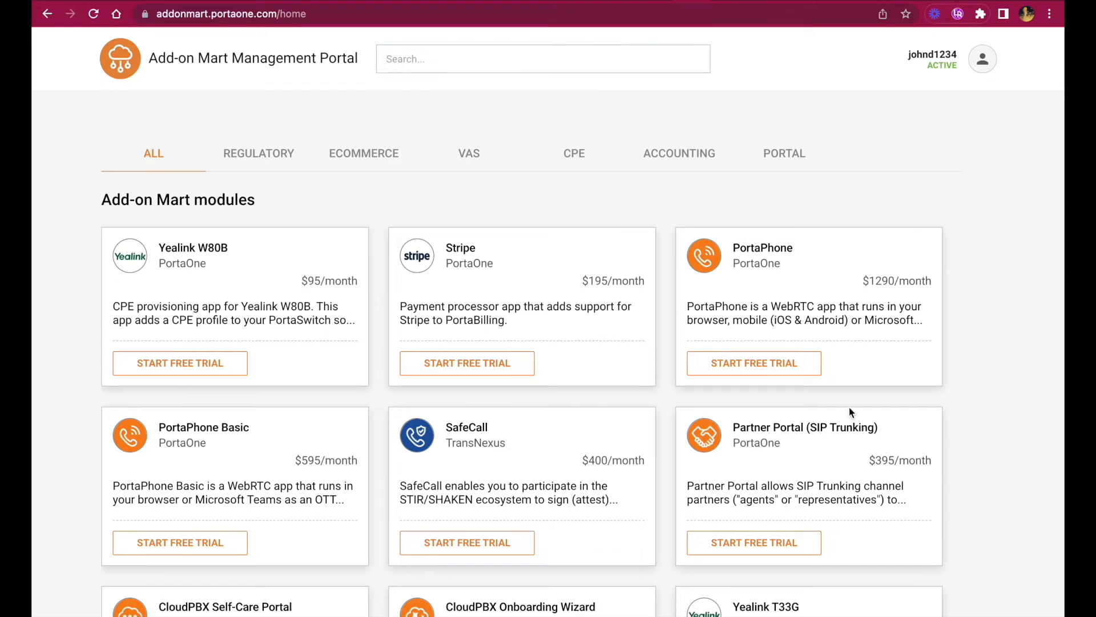
{"action": "mouse_move", "coordinate": [459, 376]}
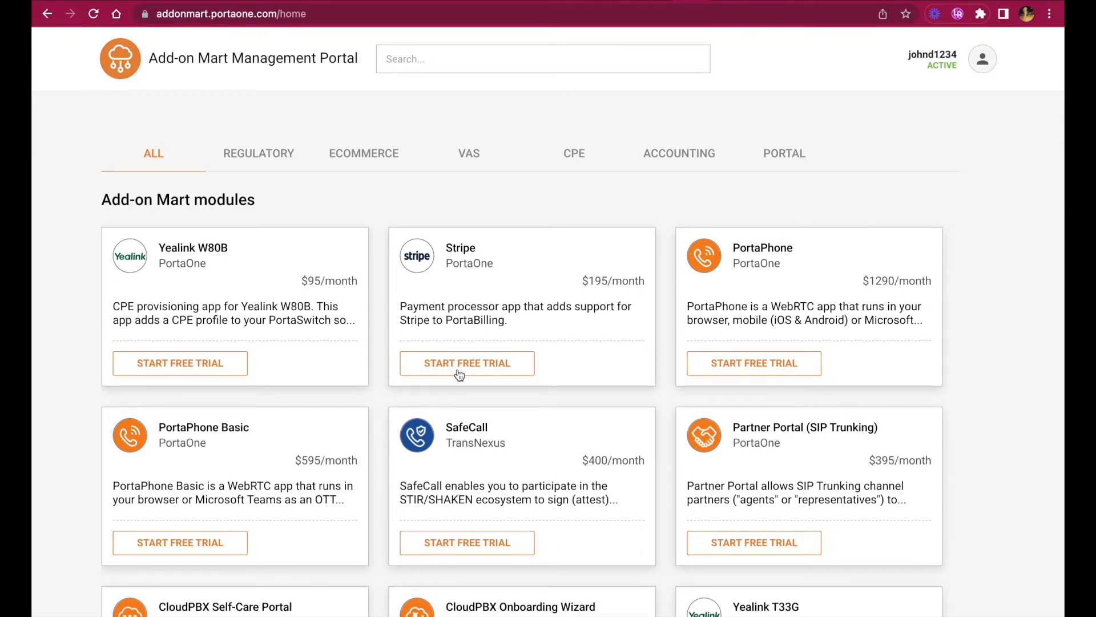
{"action": "mouse_move", "coordinate": [925, 303]}
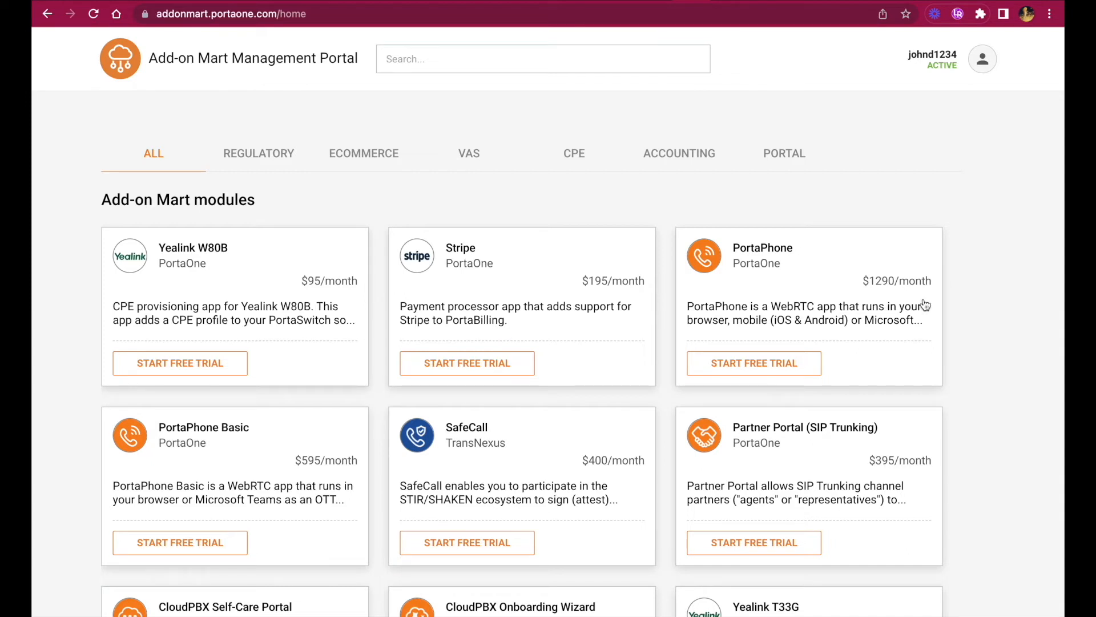
{"action": "mouse_move", "coordinate": [606, 404]}
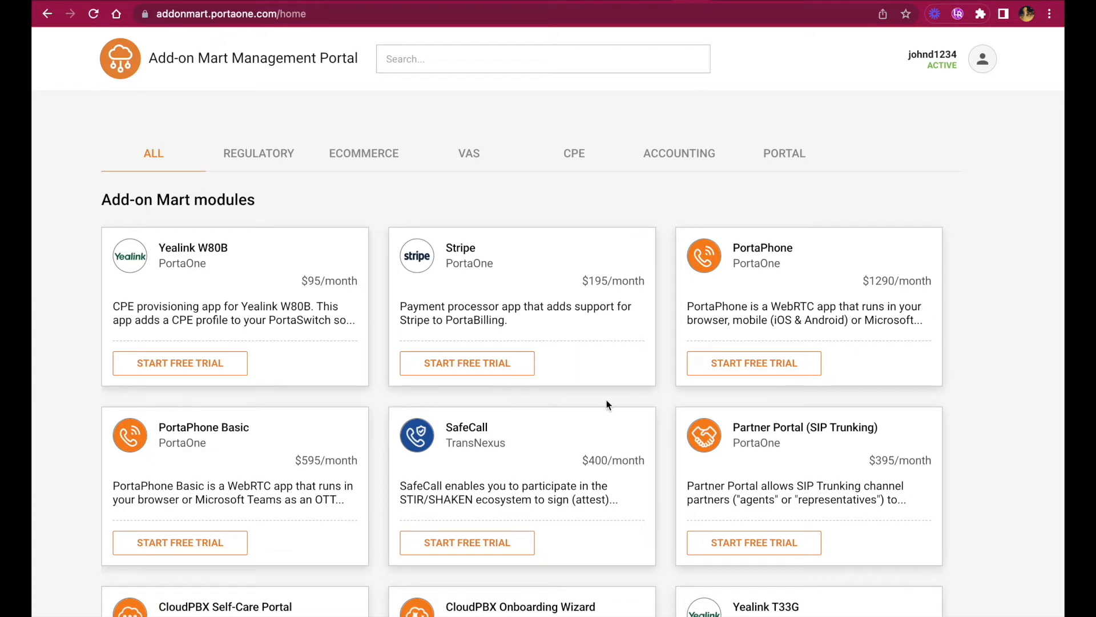
{"action": "mouse_move", "coordinate": [428, 358]}
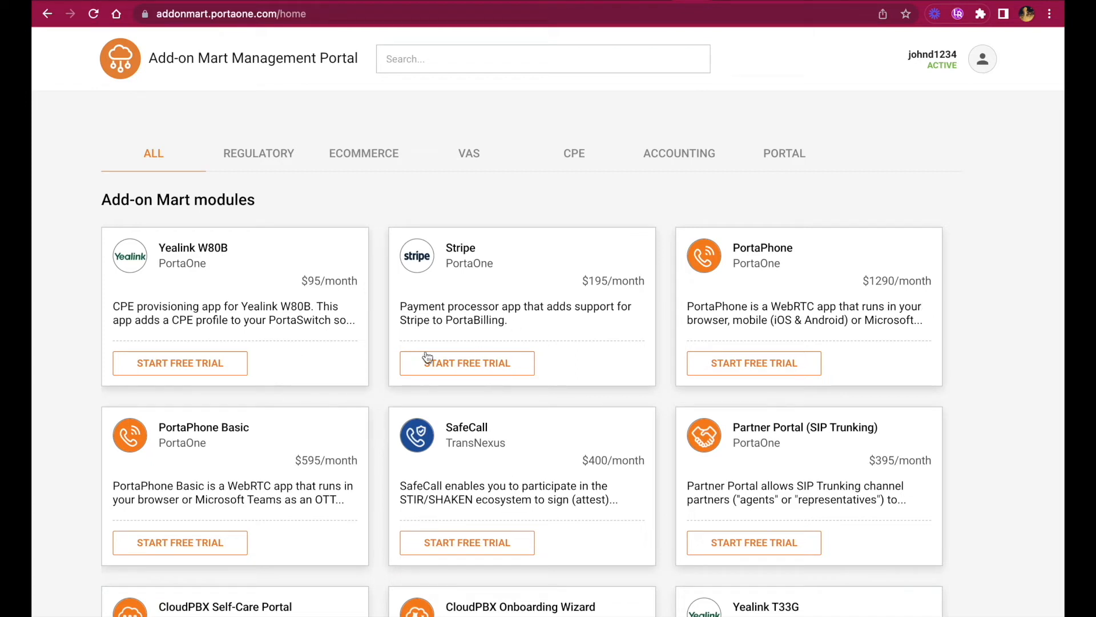
{"action": "mouse_move", "coordinate": [245, 331]}
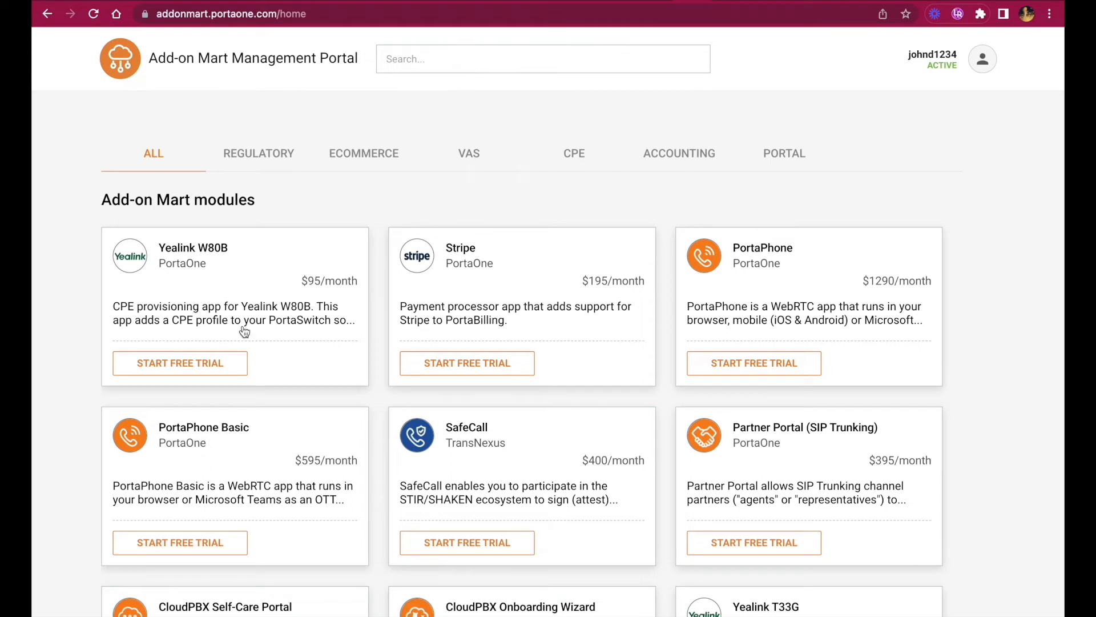
{"action": "mouse_move", "coordinate": [608, 302]}
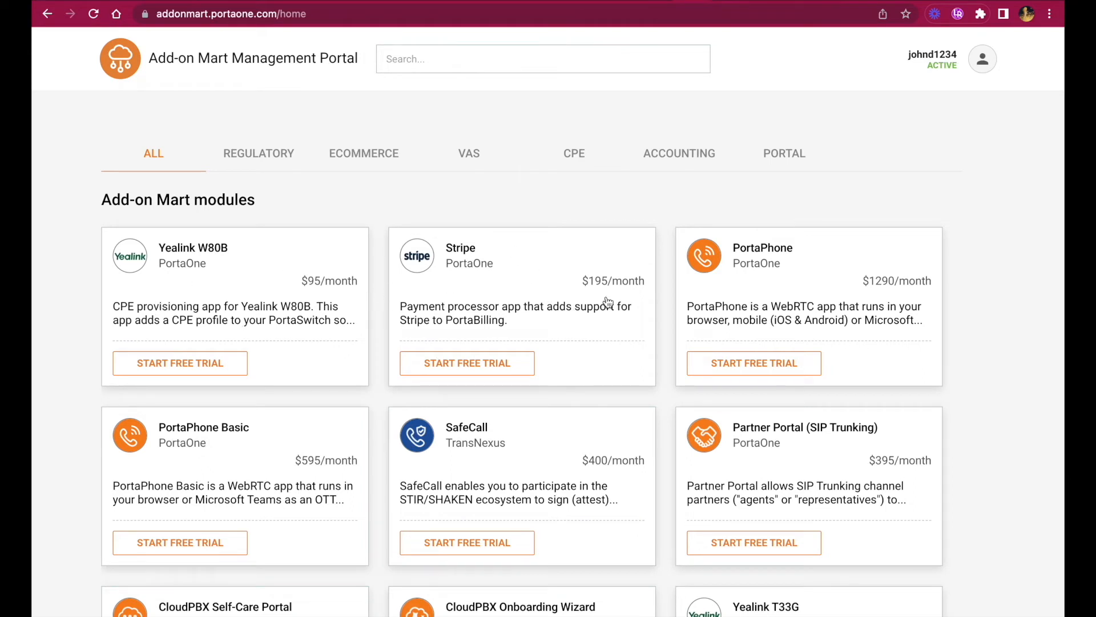
{"action": "mouse_move", "coordinate": [827, 340]}
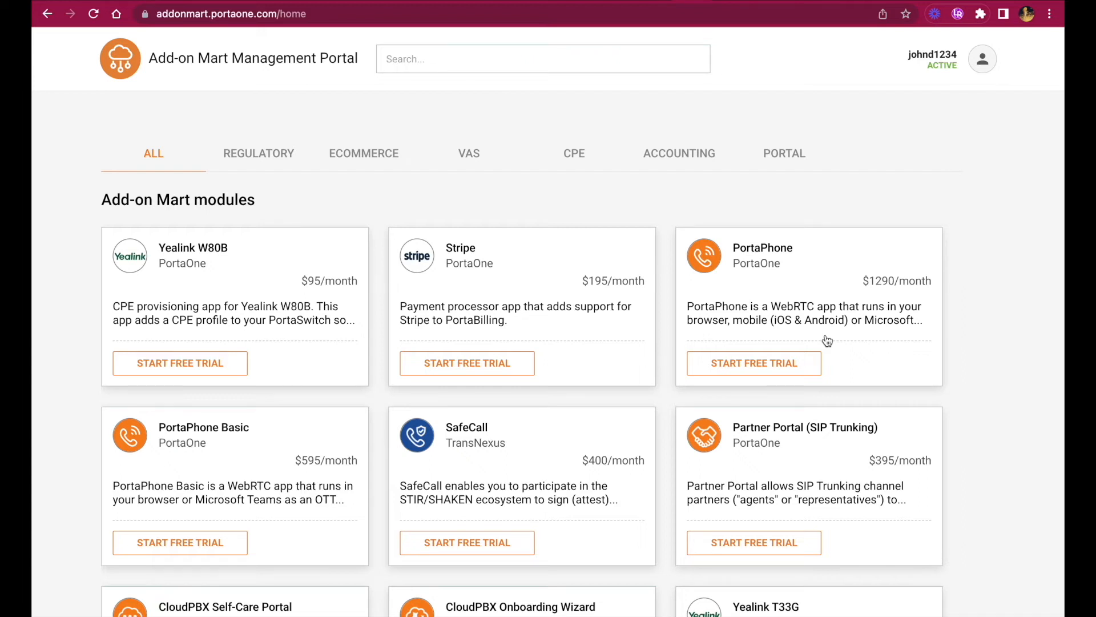
{"action": "mouse_move", "coordinate": [516, 605]}
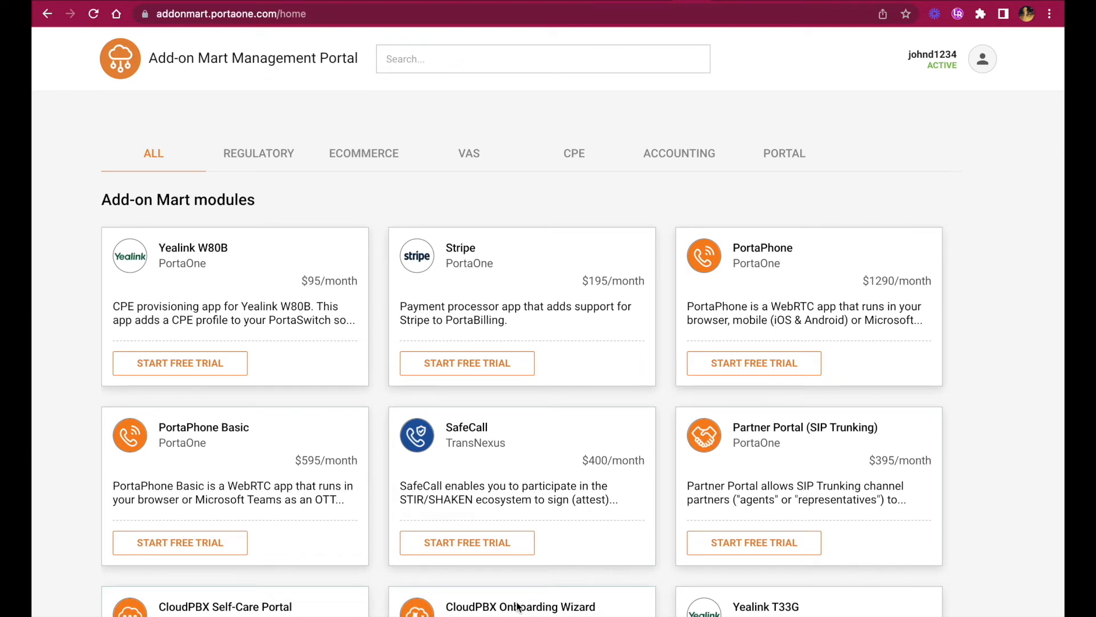
{"action": "mouse_move", "coordinate": [704, 170]}
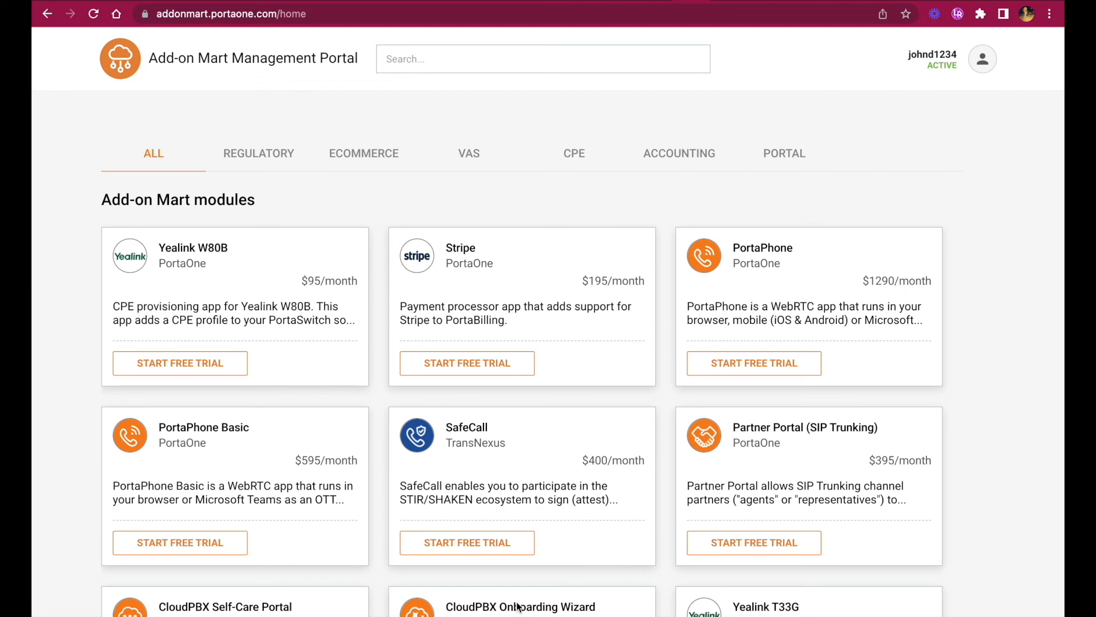
{"action": "mouse_move", "coordinate": [681, 172]}
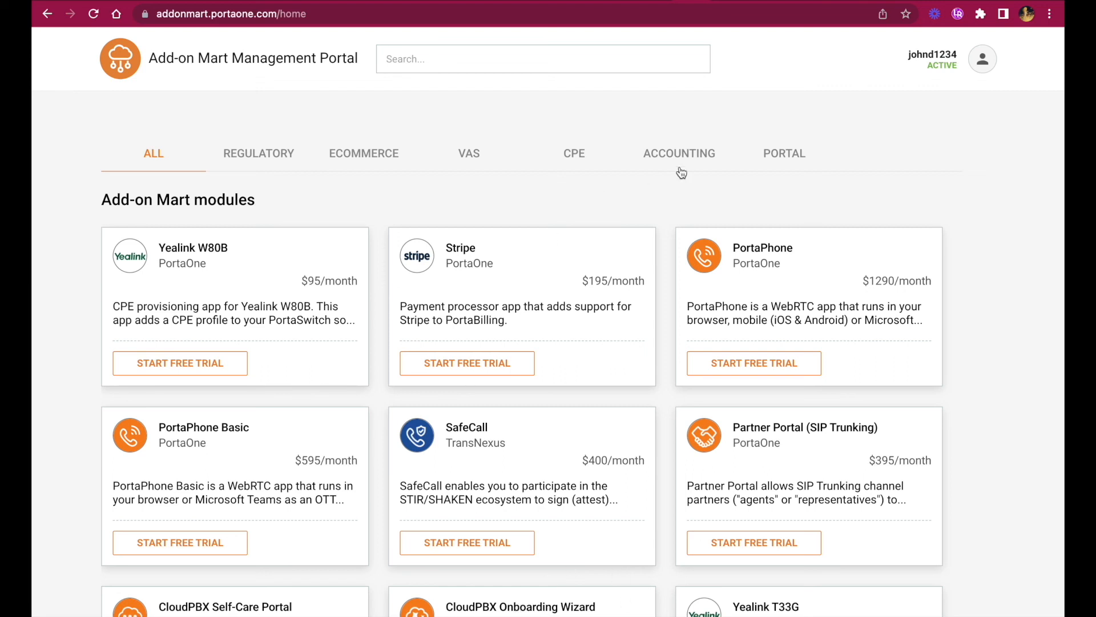
{"action": "mouse_move", "coordinate": [704, 170]}
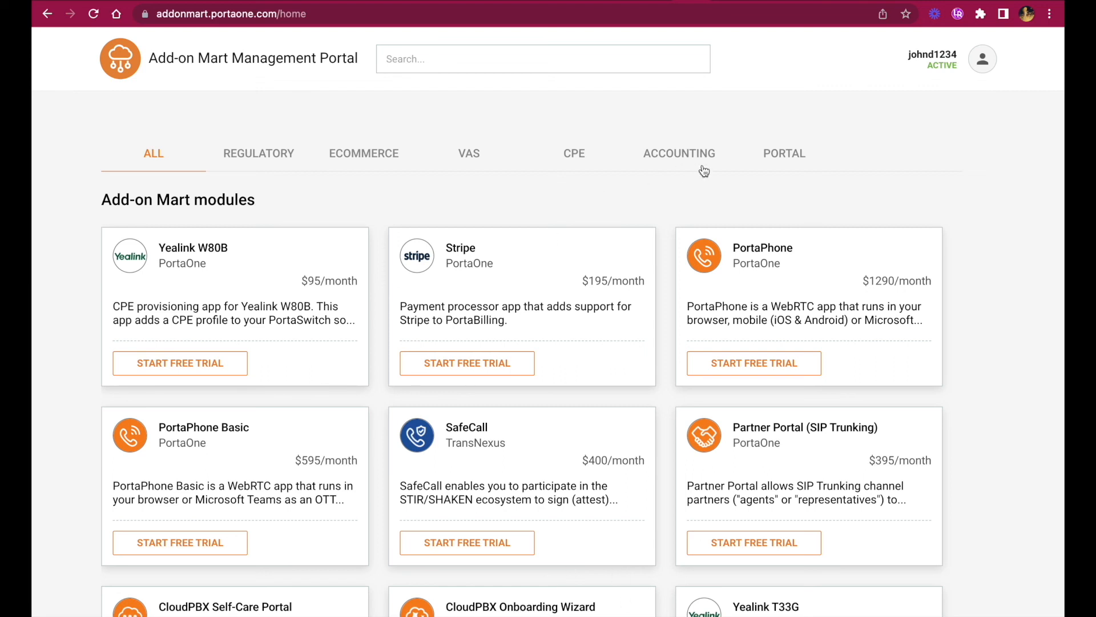